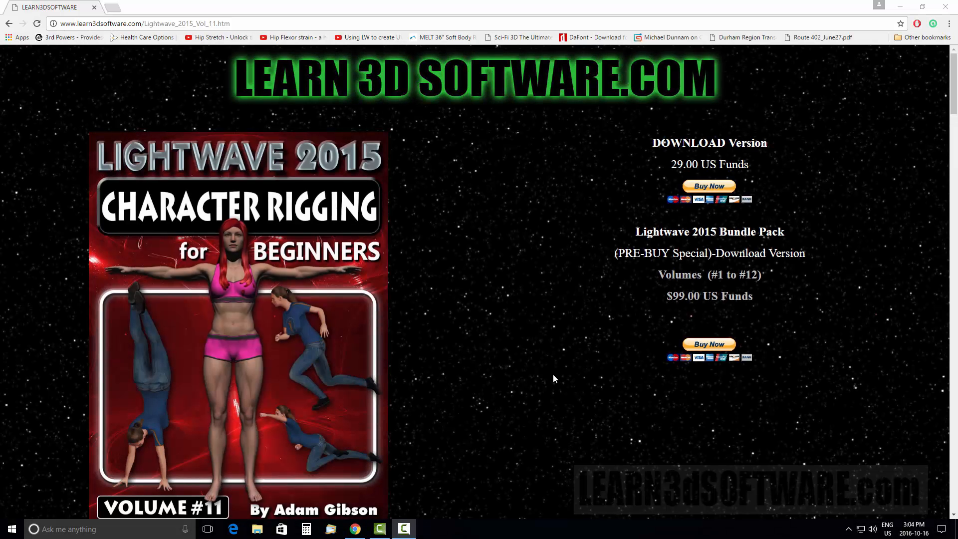
mouse_move(560, 368)
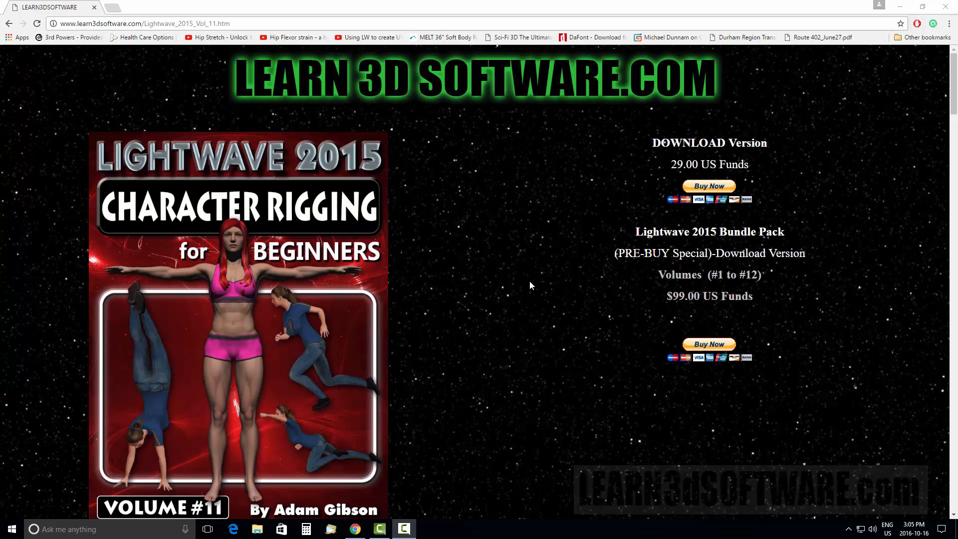
mouse_move(535, 275)
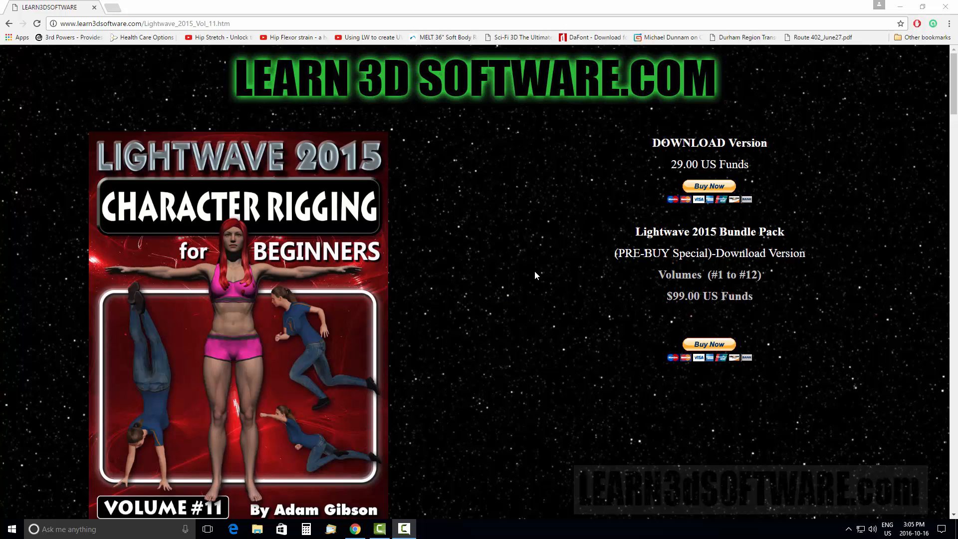
mouse_move(493, 230)
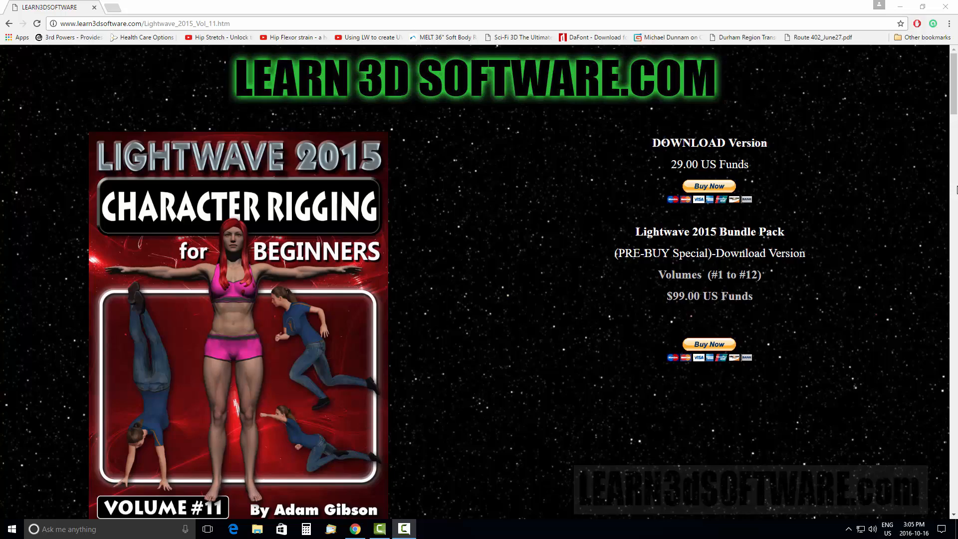
scroll(down, 3)
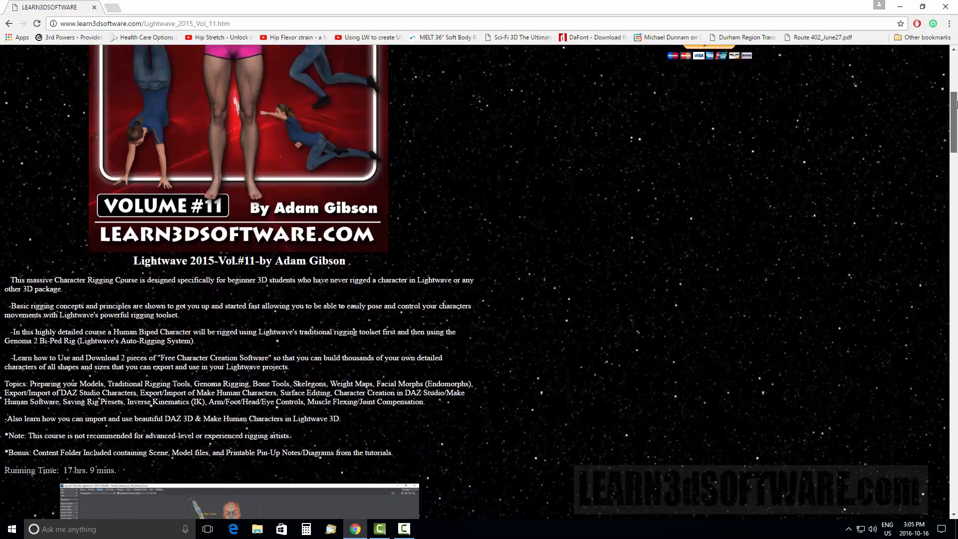
scroll(down, 3)
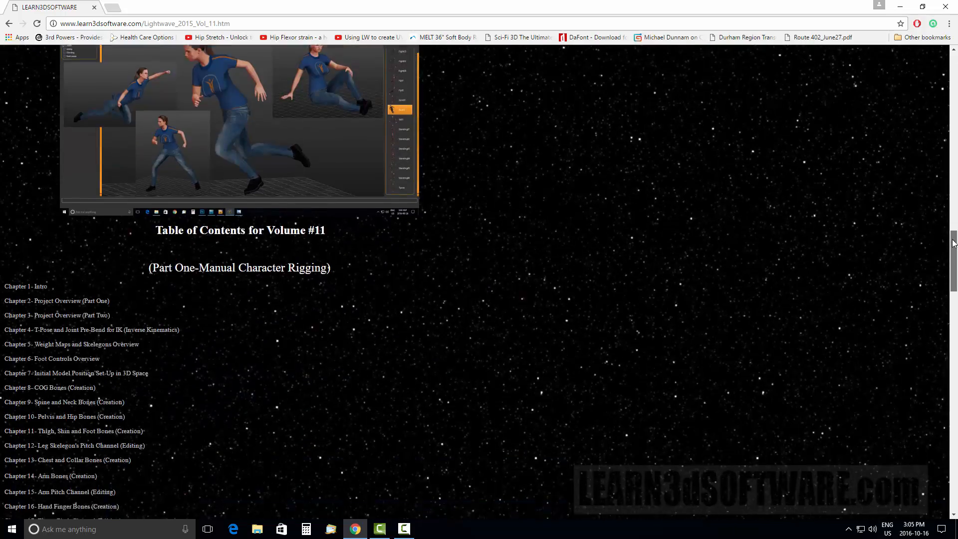
scroll(down, 3)
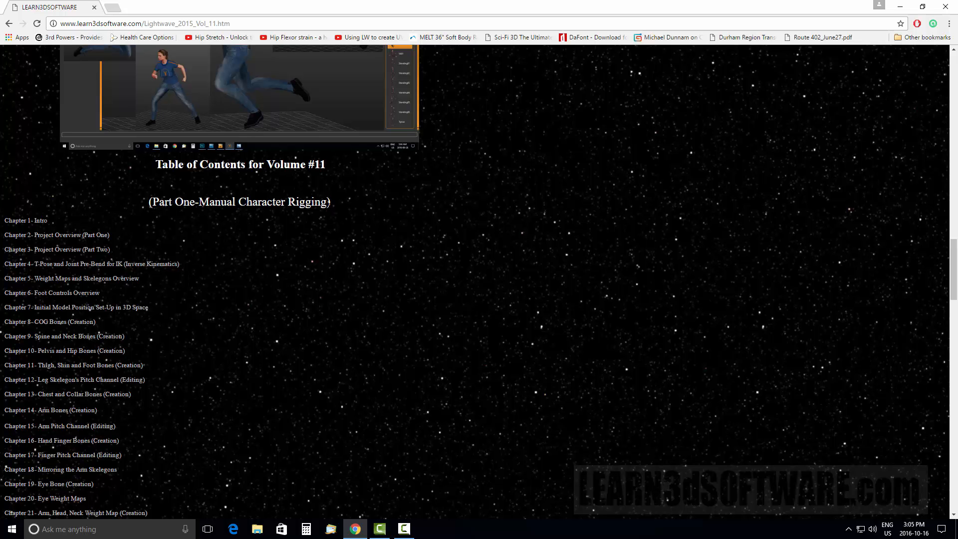
mouse_move(229, 235)
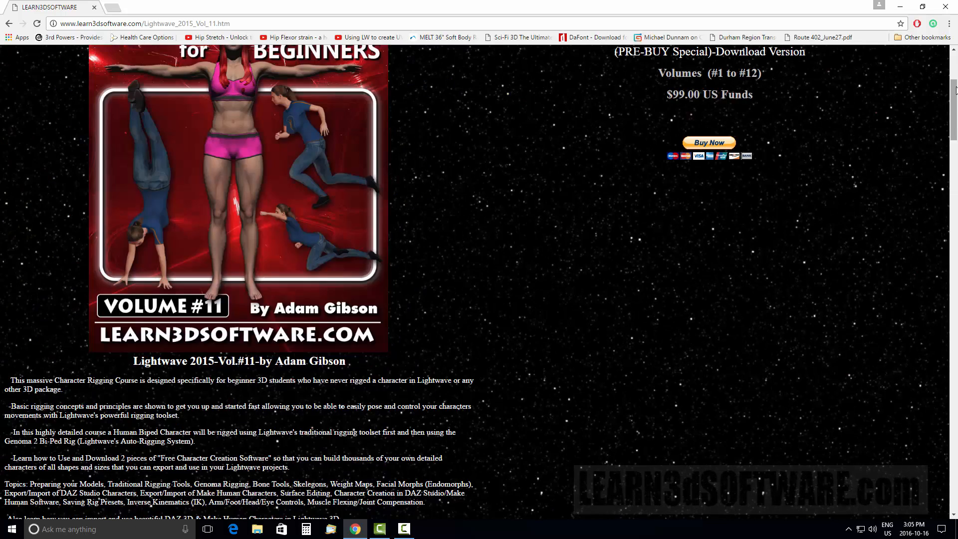
scroll(down, 3)
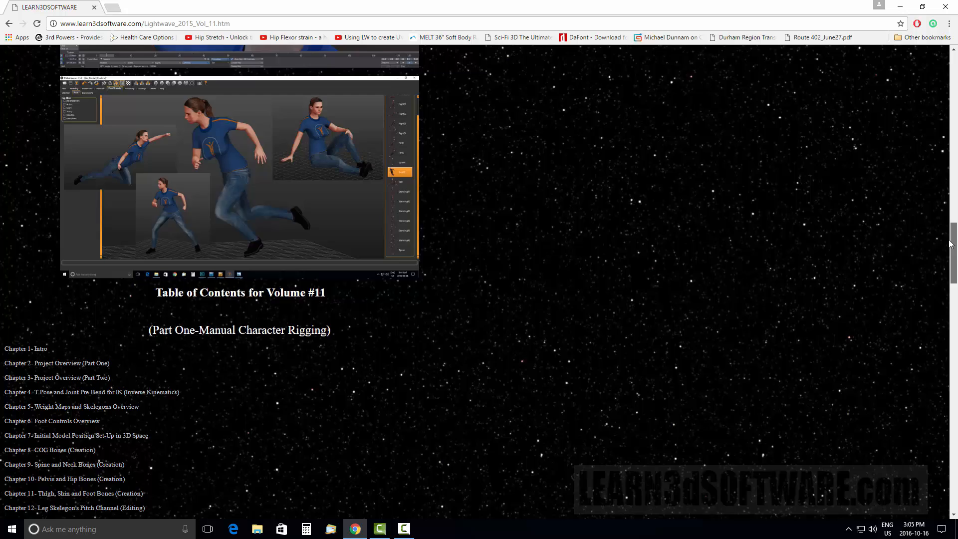
scroll(down, 3)
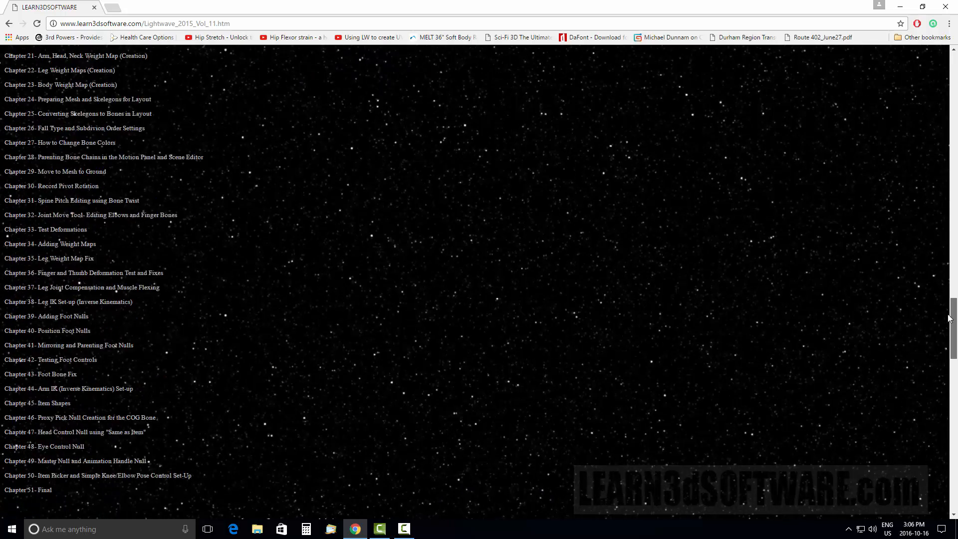
scroll(down, 3)
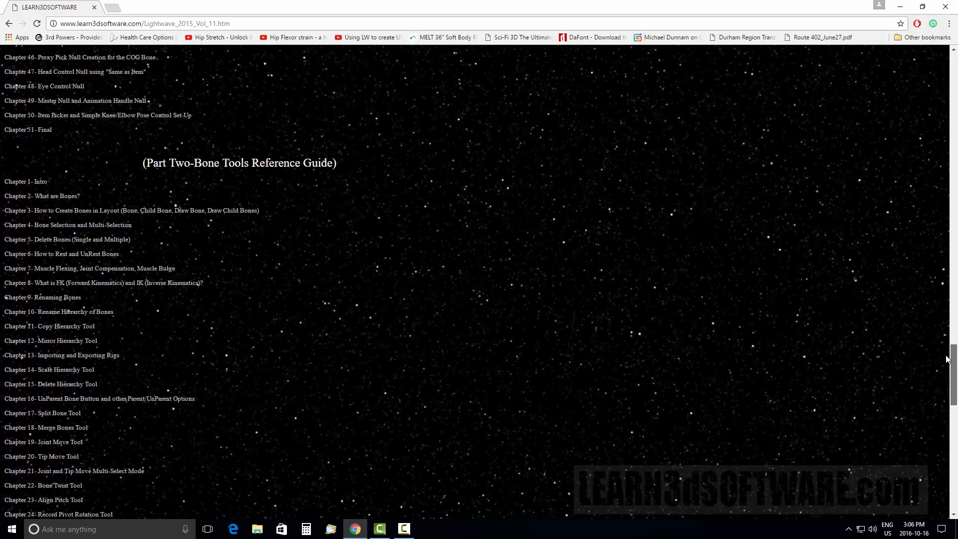
scroll(down, 3)
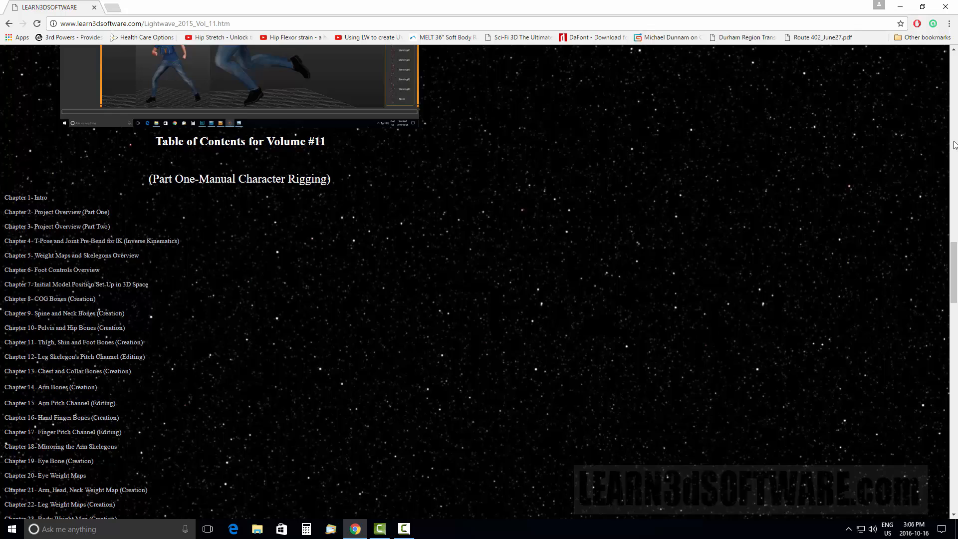
scroll(down, 3)
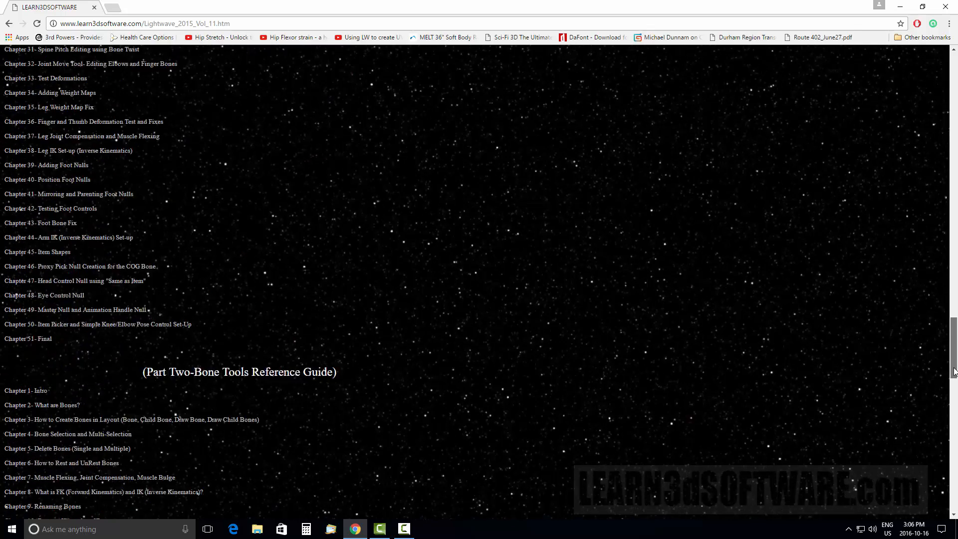
scroll(down, 3)
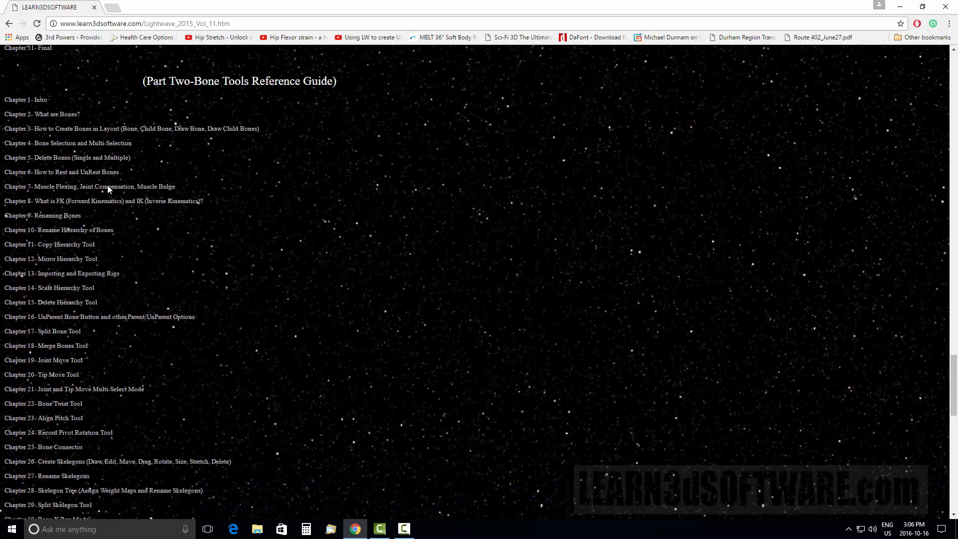
mouse_move(72, 377)
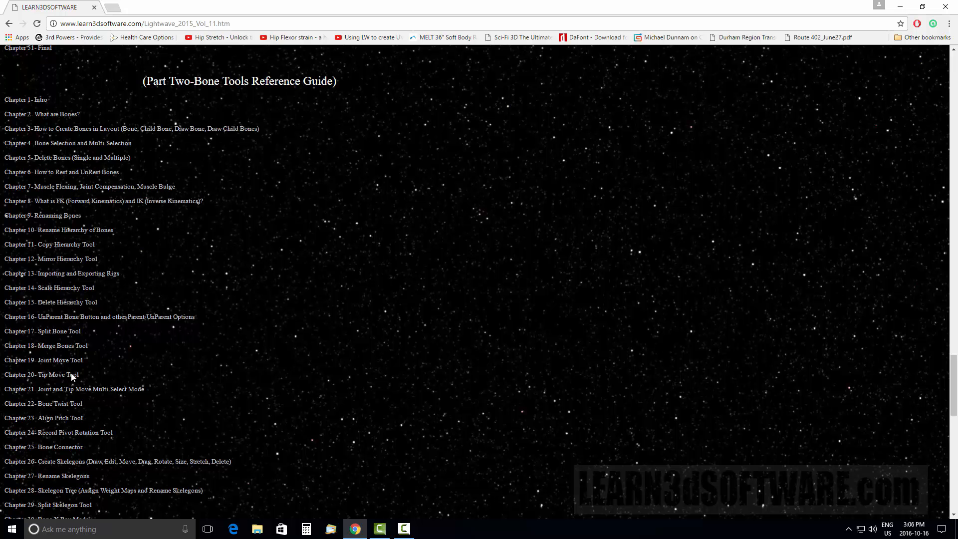
mouse_move(71, 377)
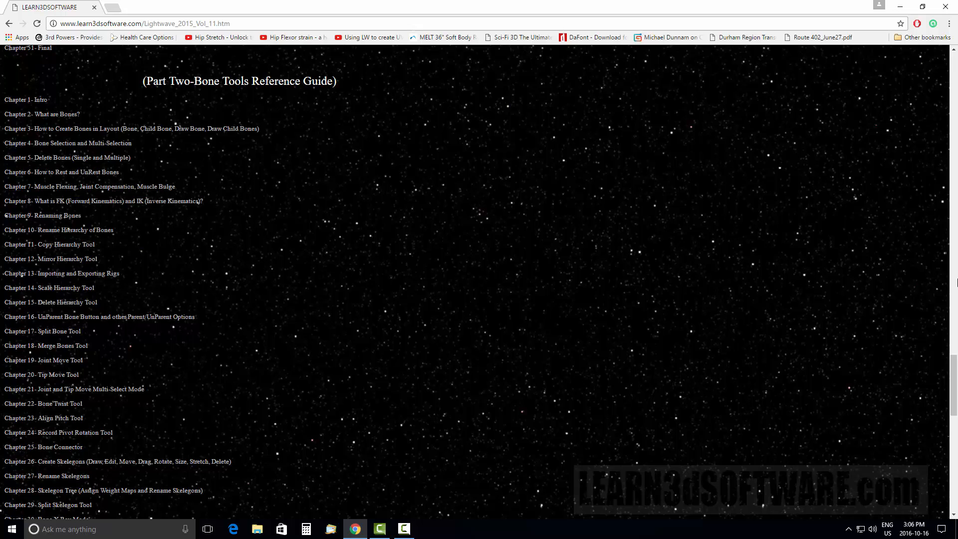
scroll(down, 3)
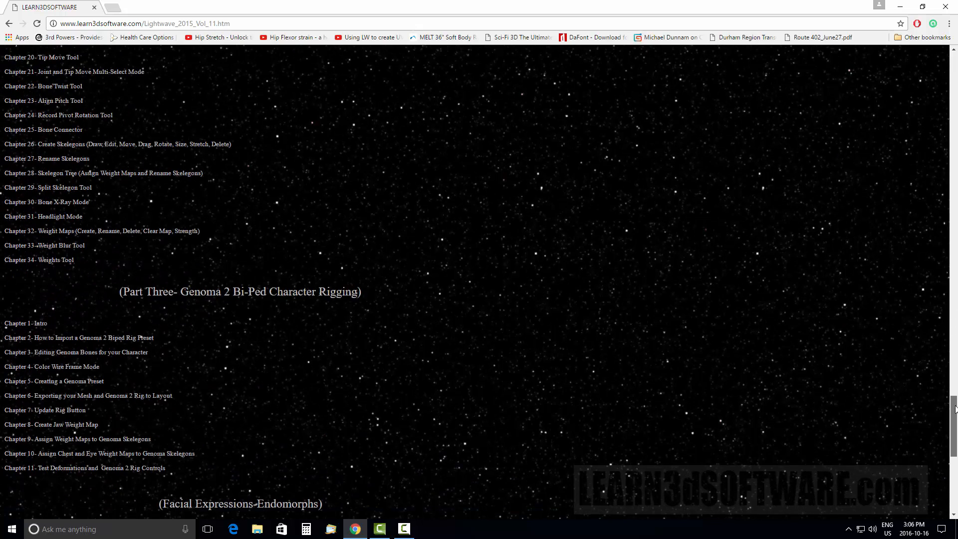
scroll(down, 3)
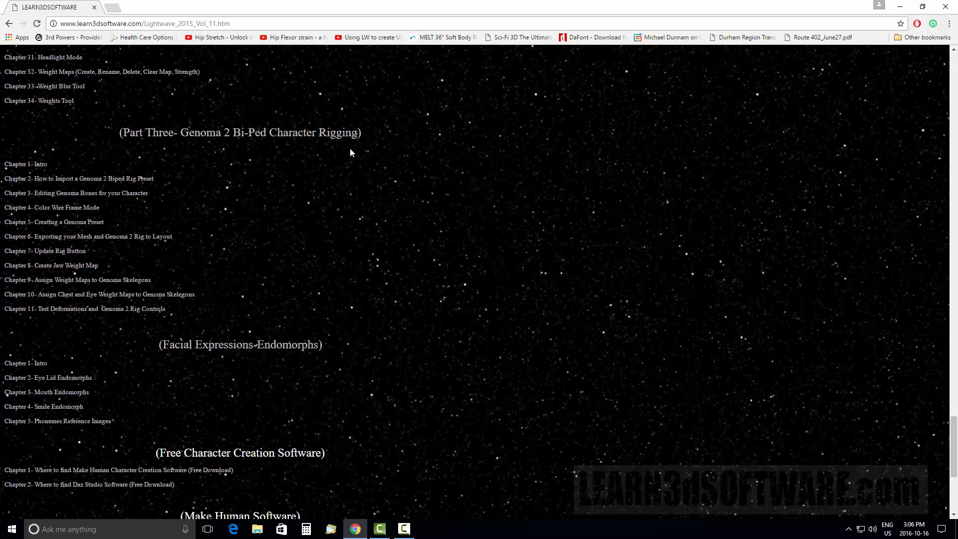
mouse_move(193, 174)
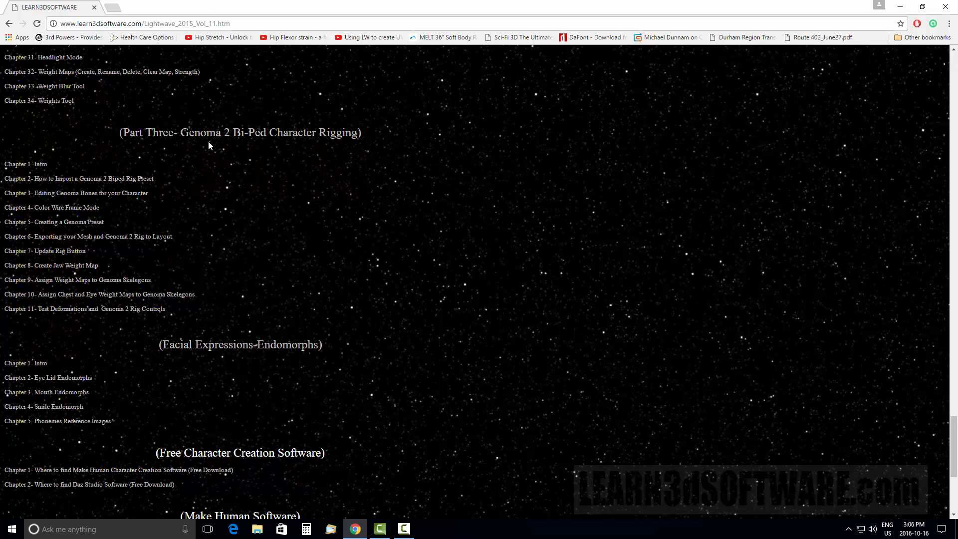
mouse_move(367, 161)
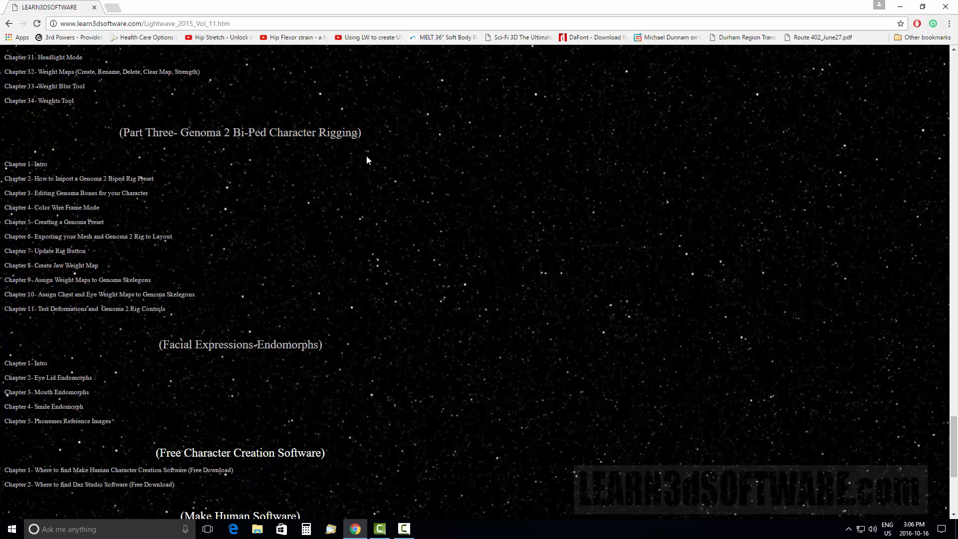
mouse_move(85, 216)
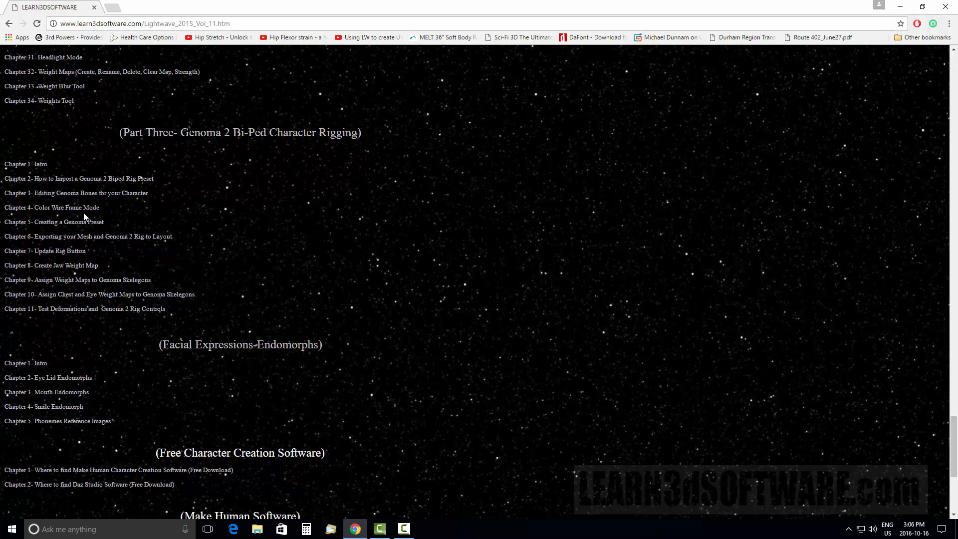
mouse_move(128, 217)
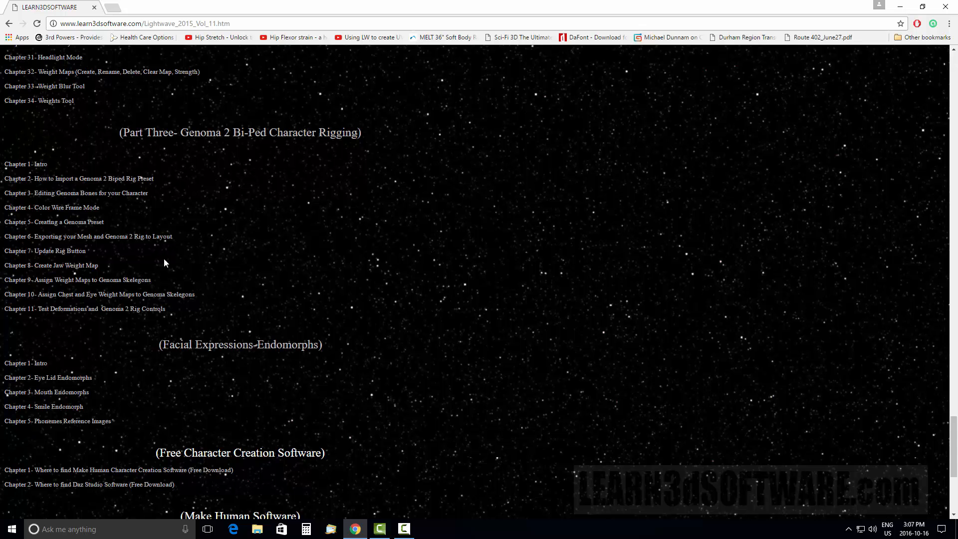
mouse_move(193, 246)
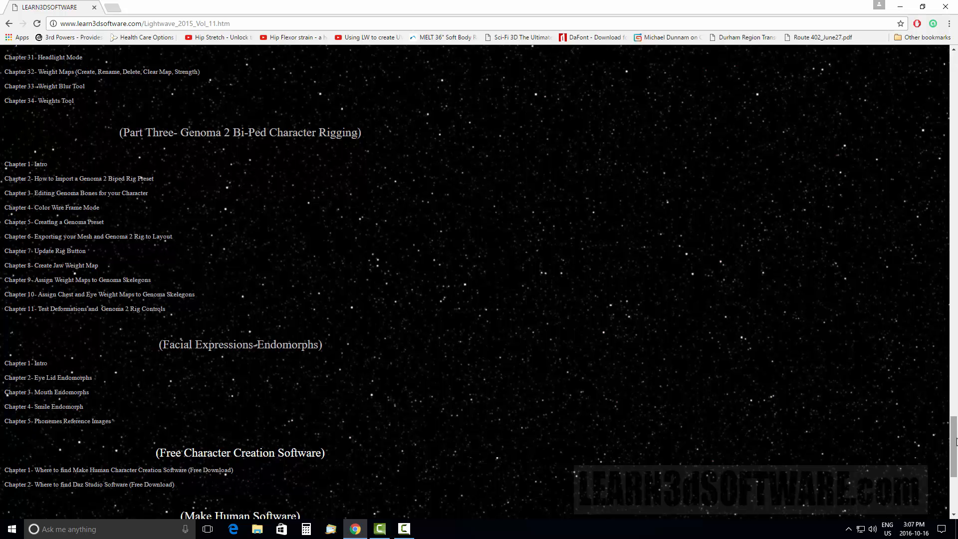
scroll(down, 3)
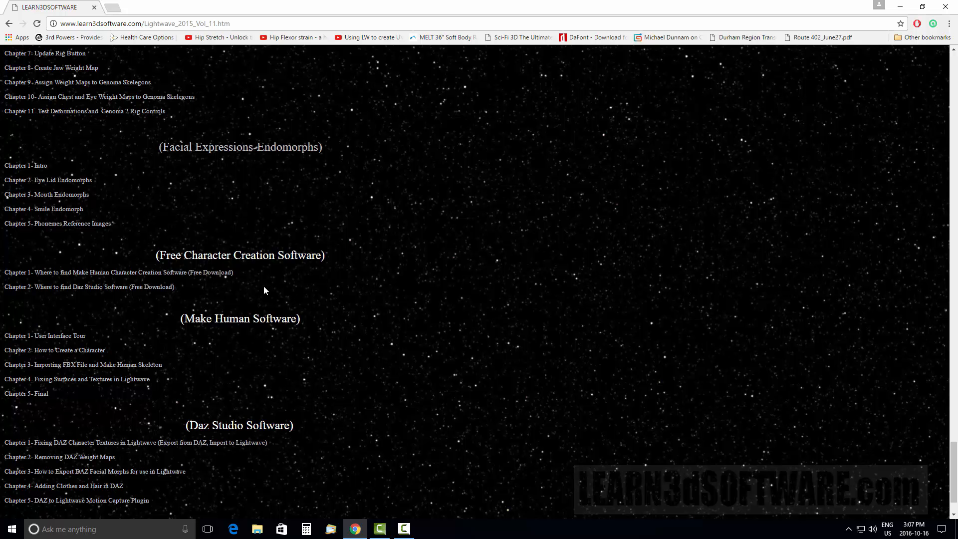
mouse_move(248, 285)
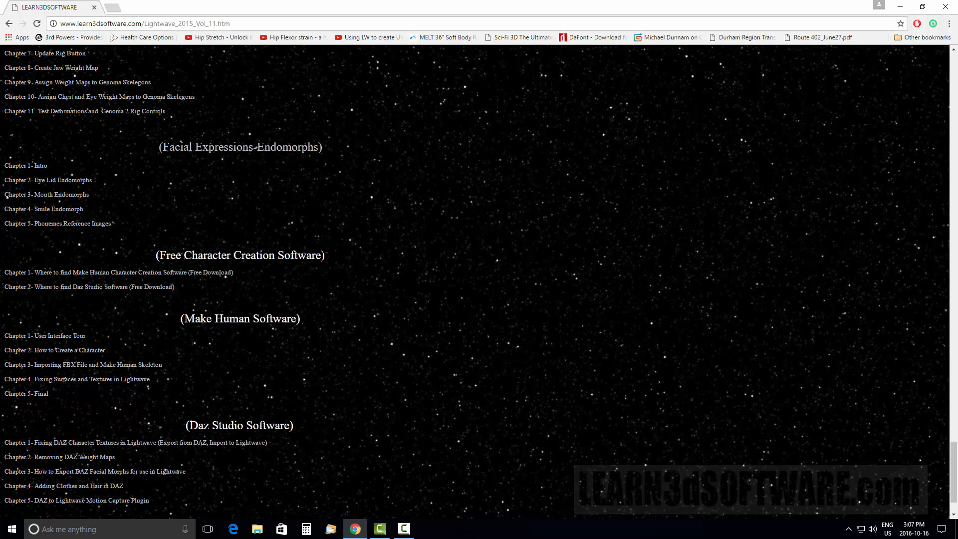
mouse_move(295, 297)
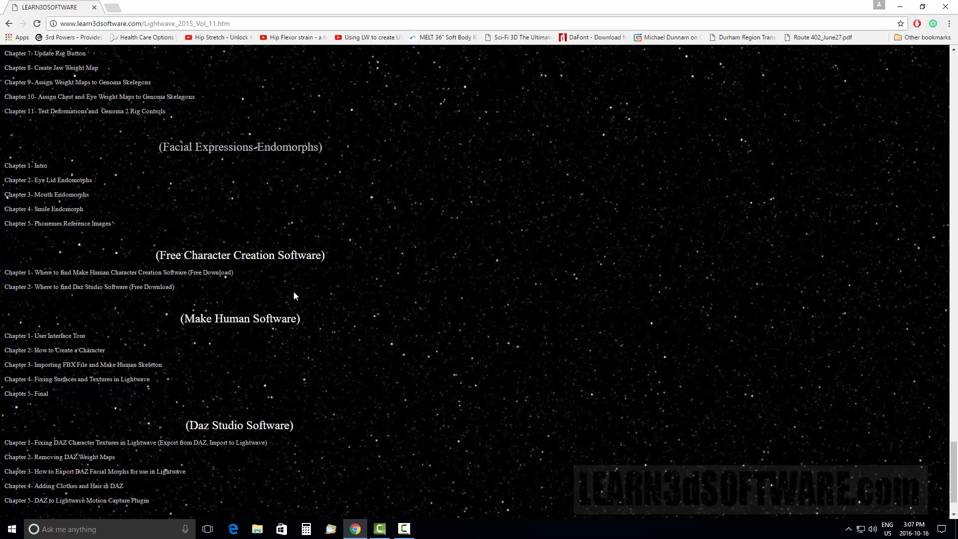
mouse_move(373, 272)
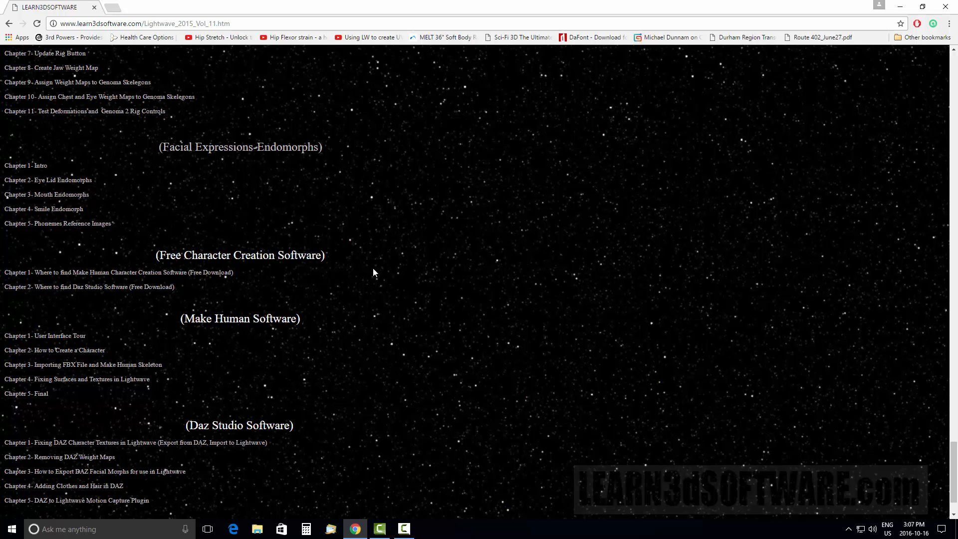
mouse_move(341, 266)
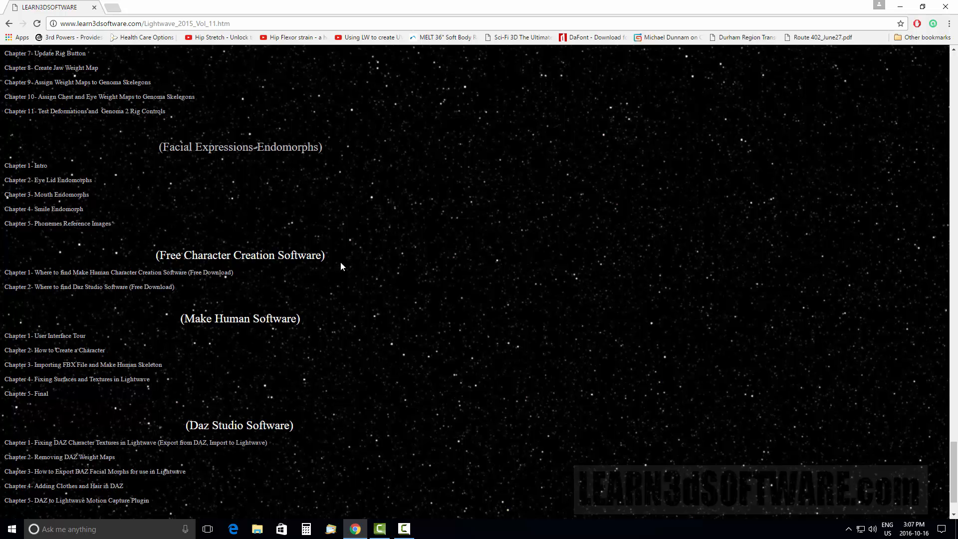
mouse_move(351, 261)
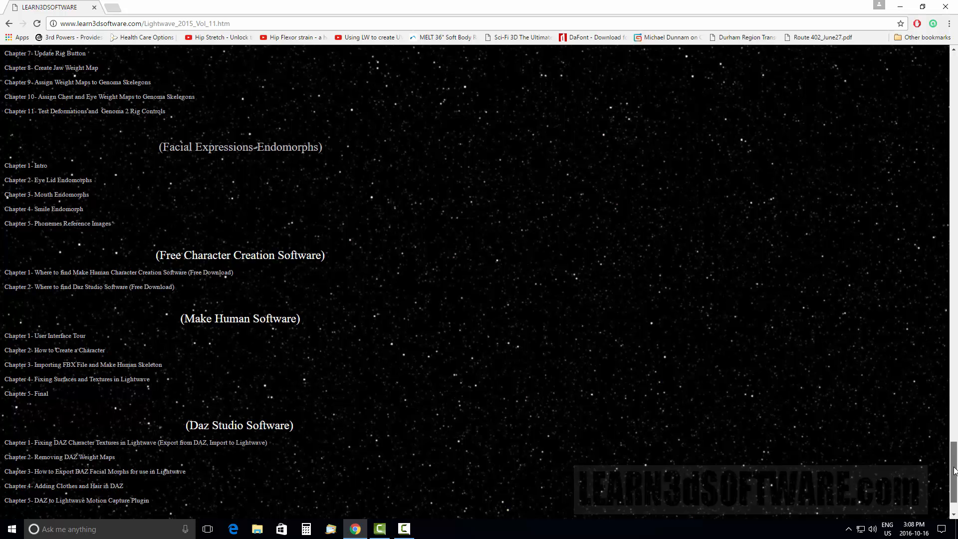
scroll(down, 3)
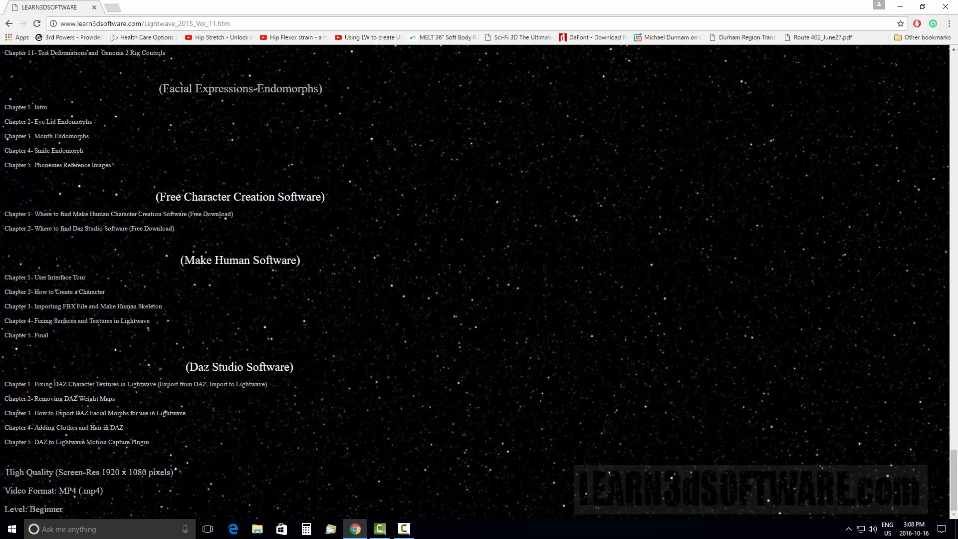
mouse_move(241, 272)
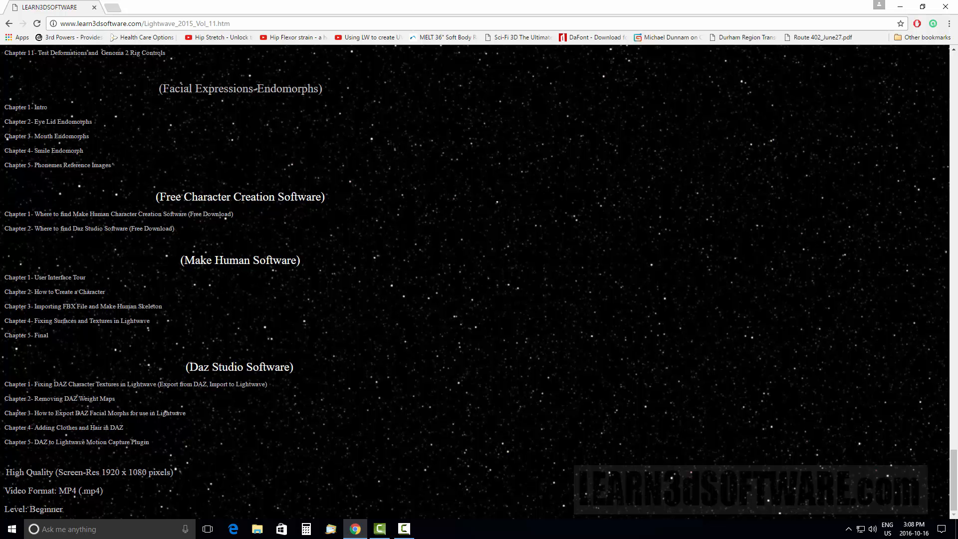
mouse_move(210, 281)
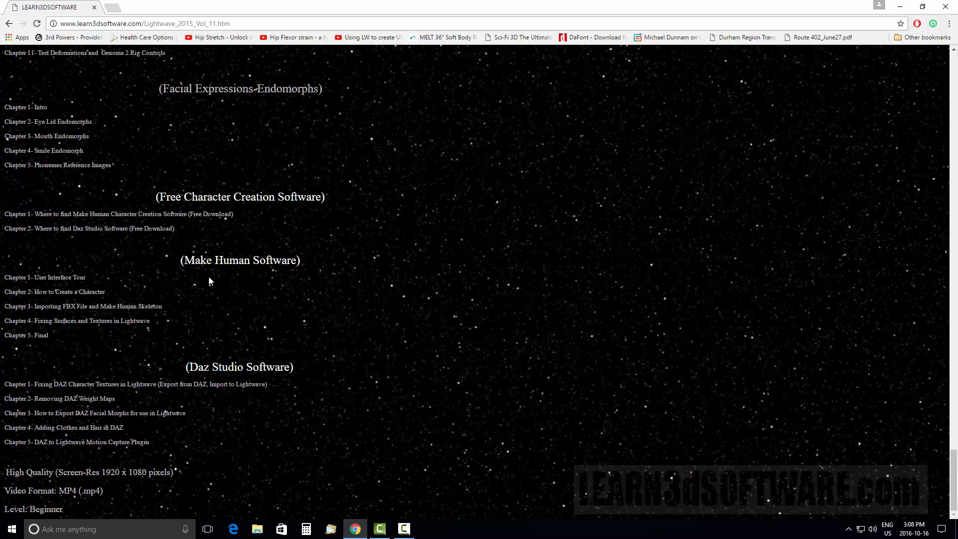
mouse_move(250, 278)
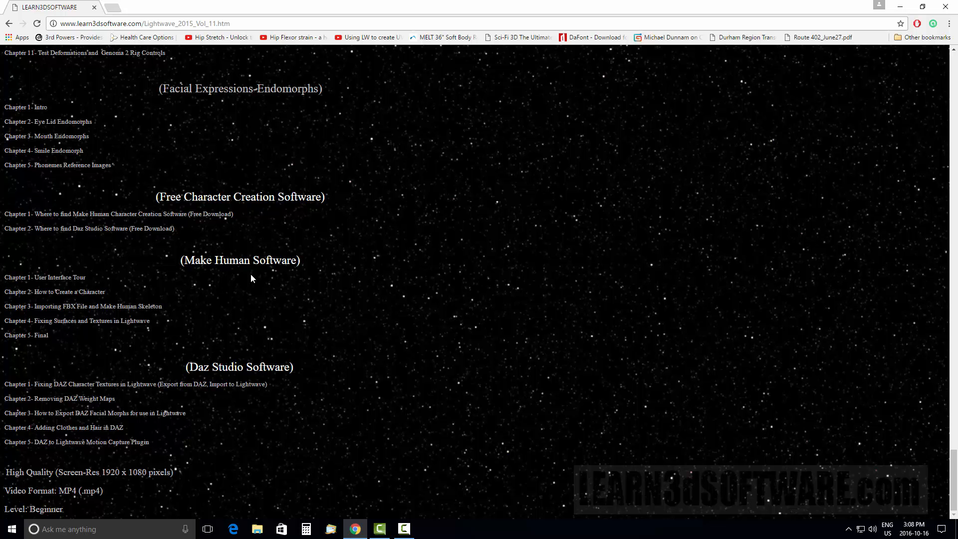
mouse_move(259, 290)
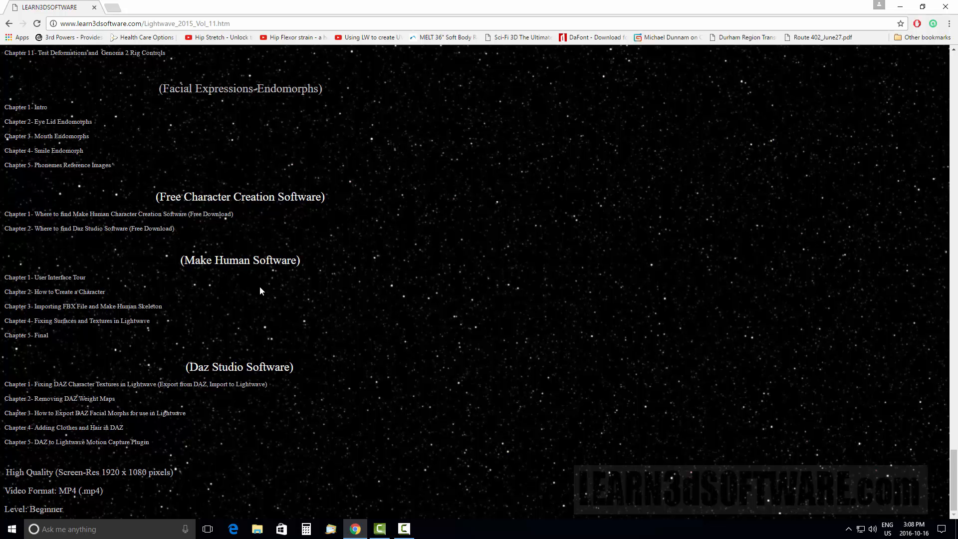
mouse_move(263, 271)
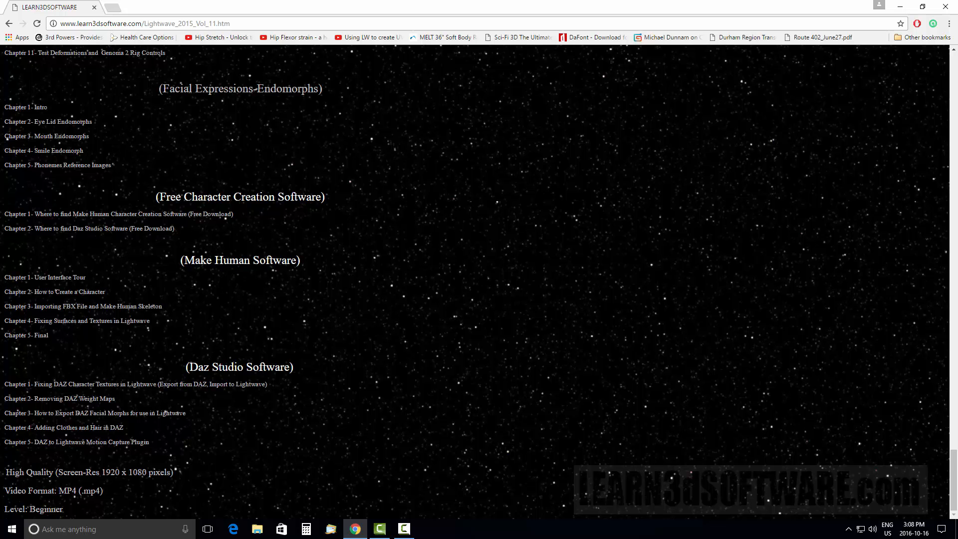
mouse_move(192, 433)
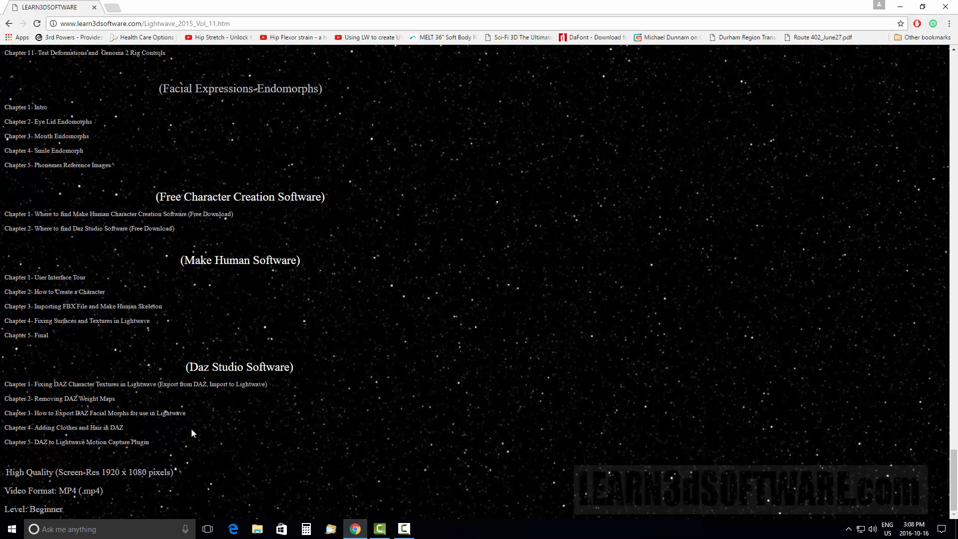
mouse_move(188, 409)
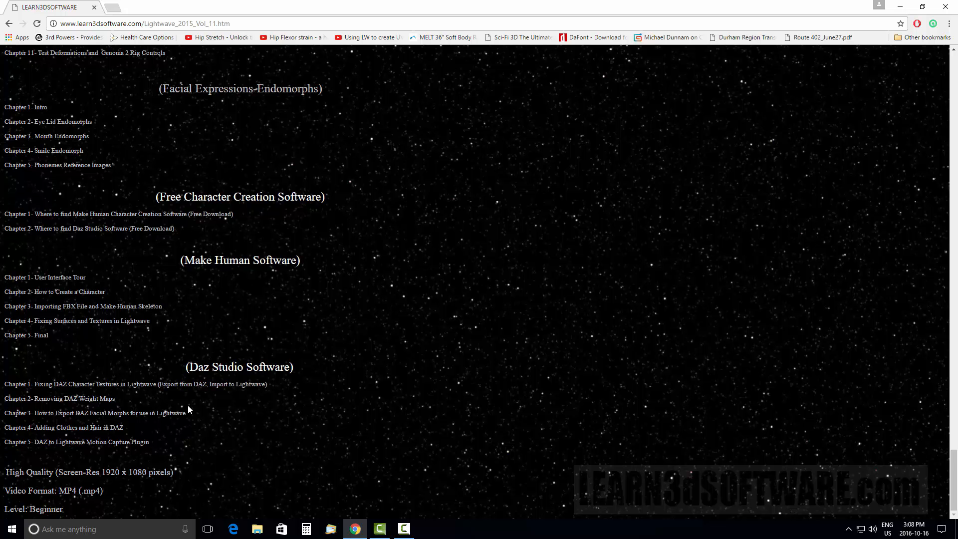
mouse_move(232, 274)
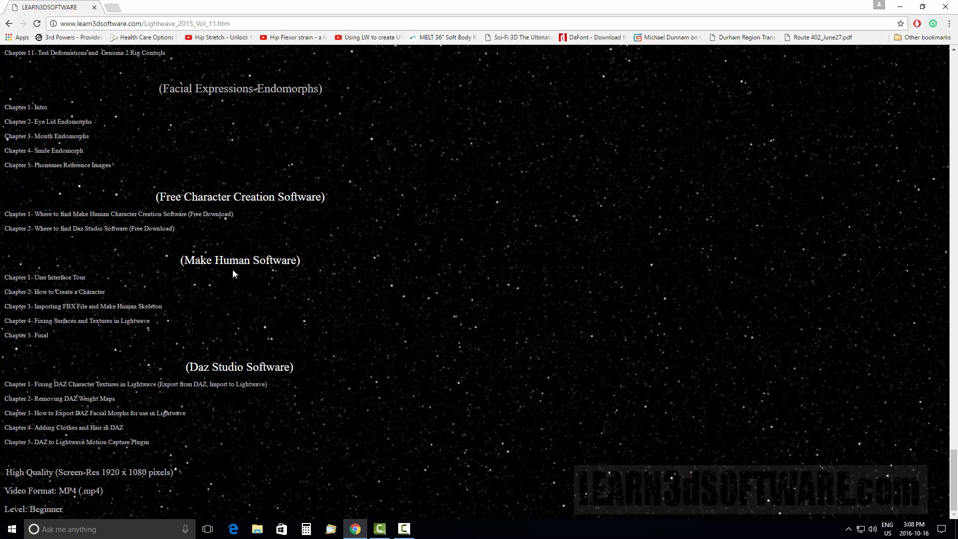
mouse_move(295, 377)
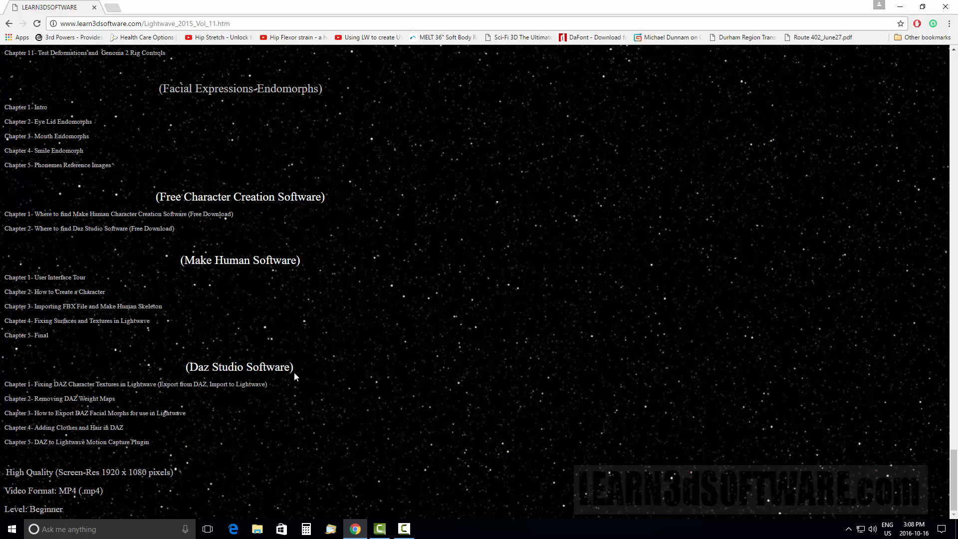
mouse_move(291, 270)
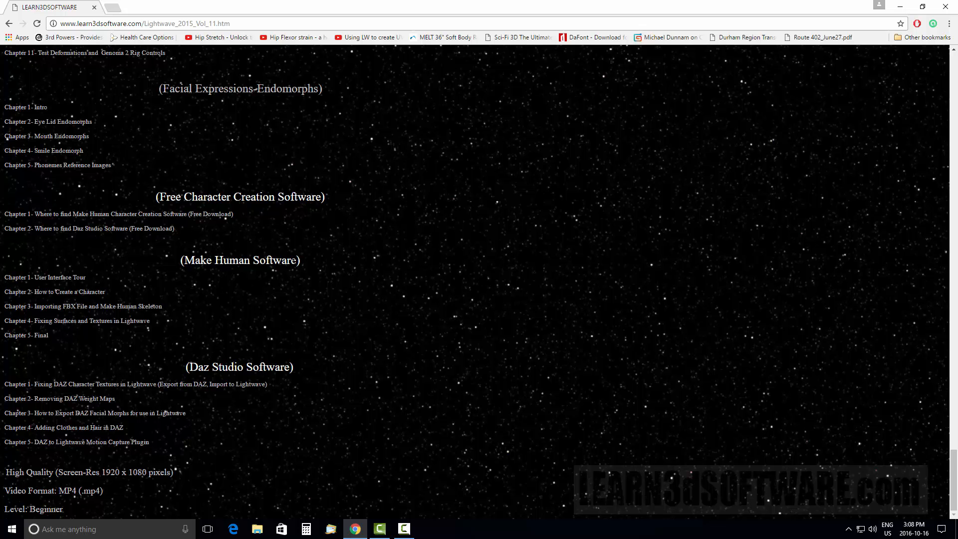
mouse_move(206, 381)
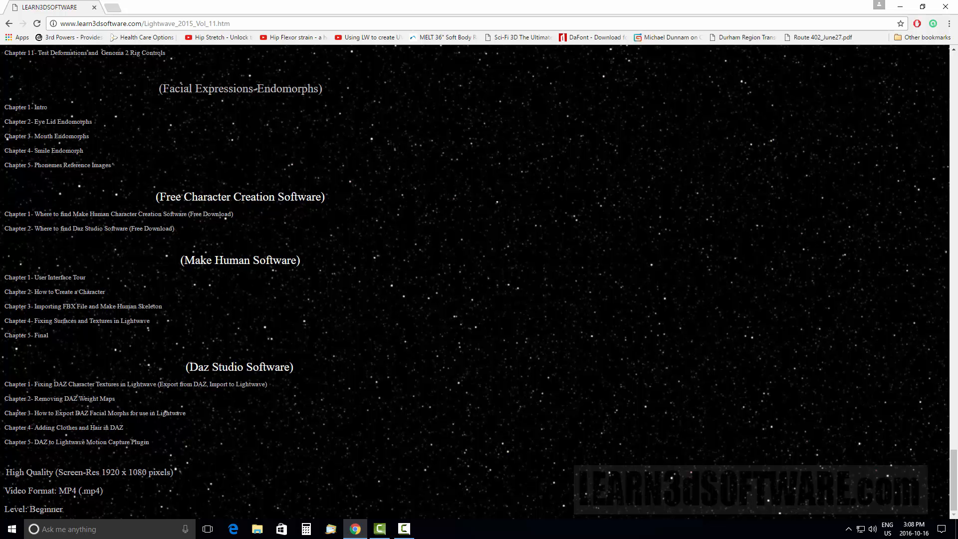
mouse_move(192, 416)
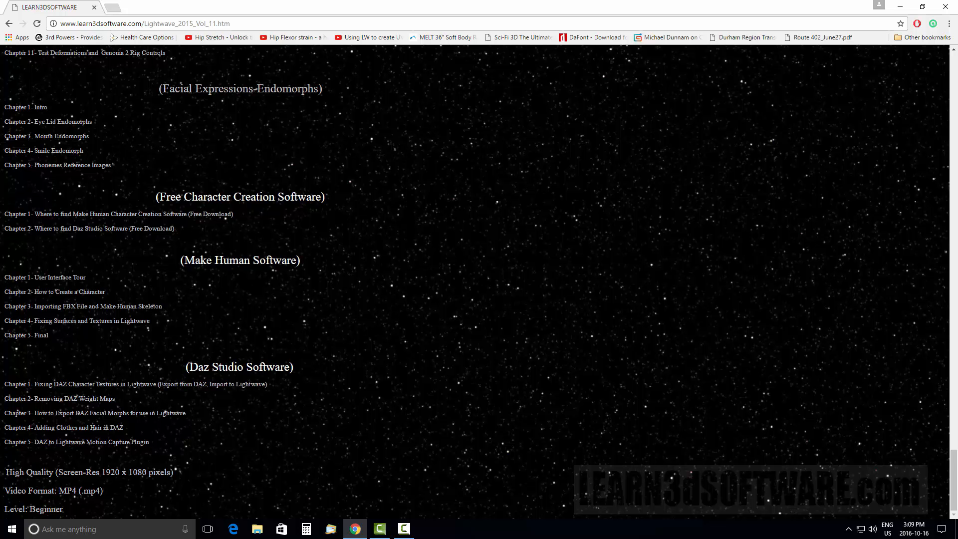
mouse_move(269, 380)
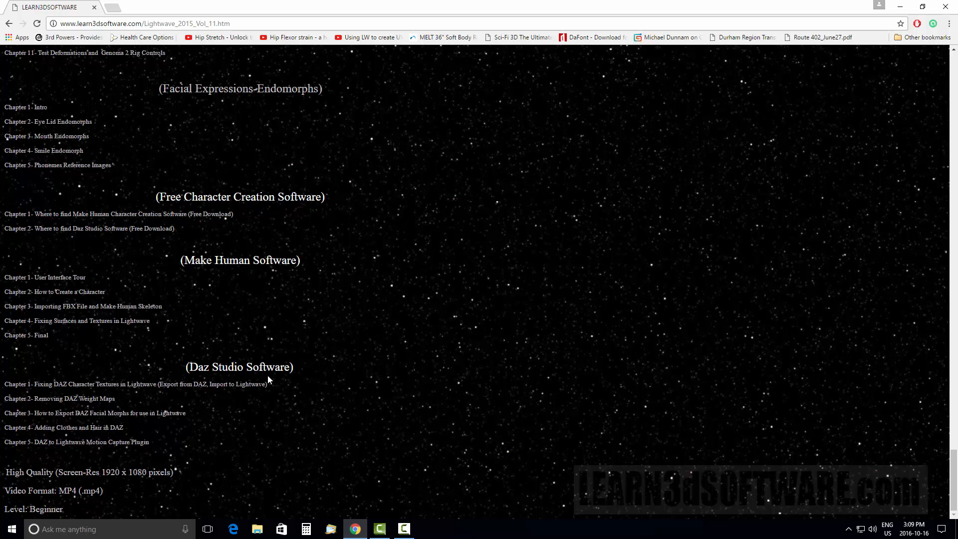
mouse_move(95, 457)
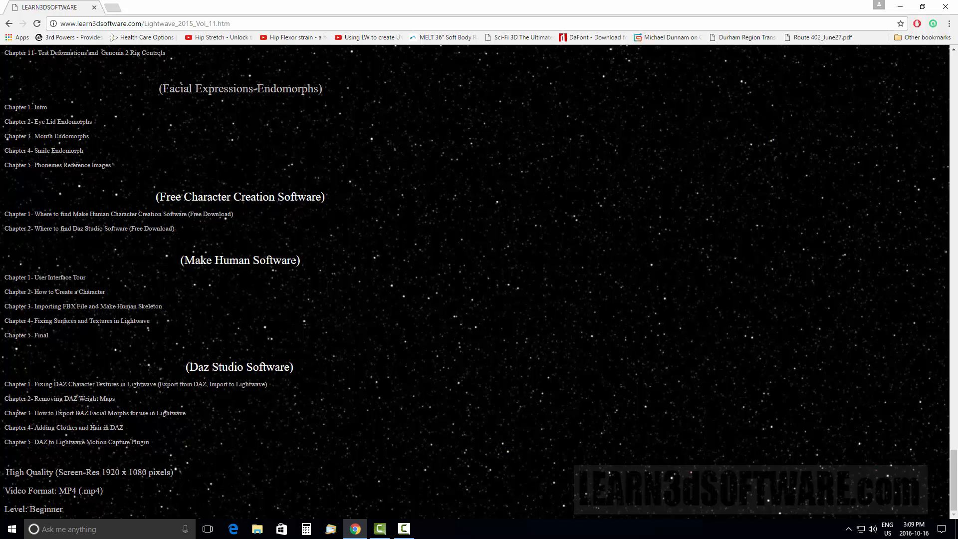
mouse_move(199, 303)
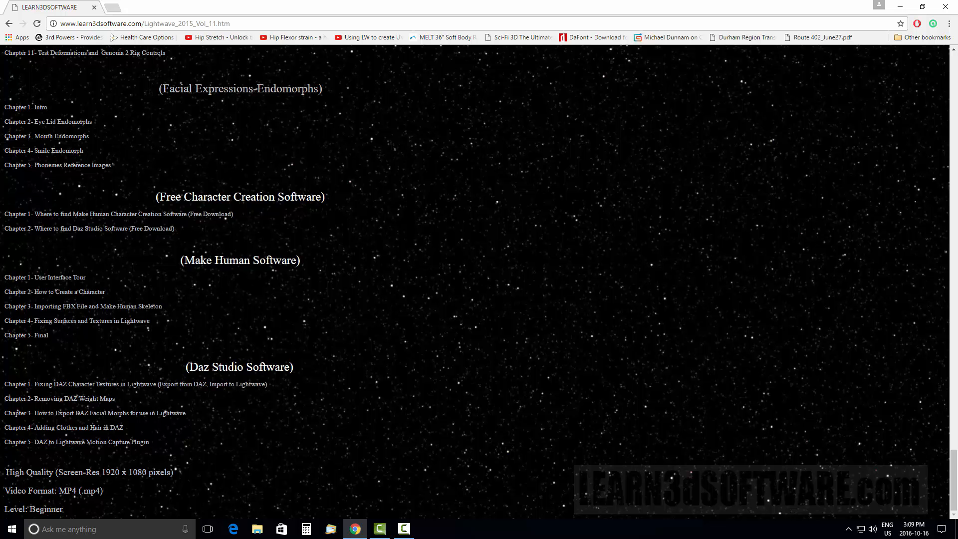
mouse_move(85, 306)
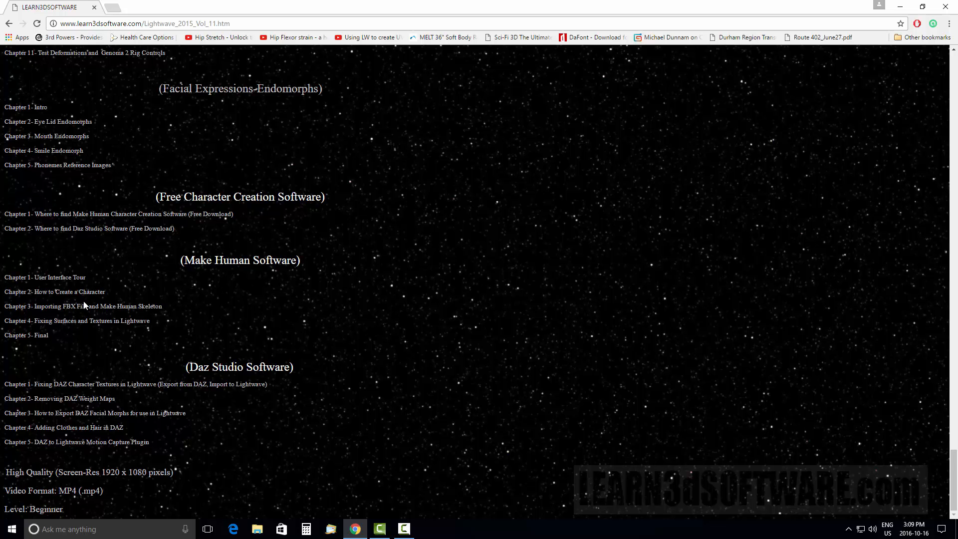
mouse_move(66, 307)
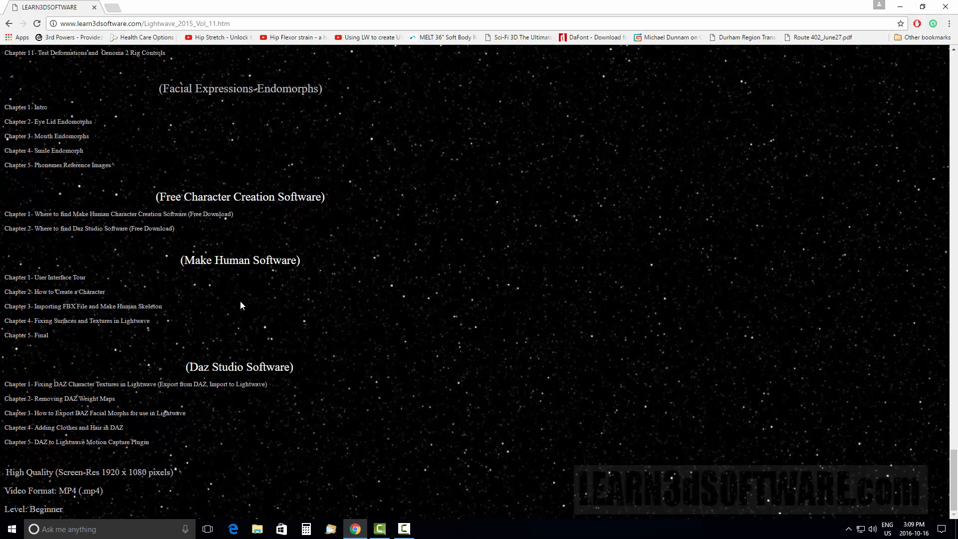
mouse_move(251, 362)
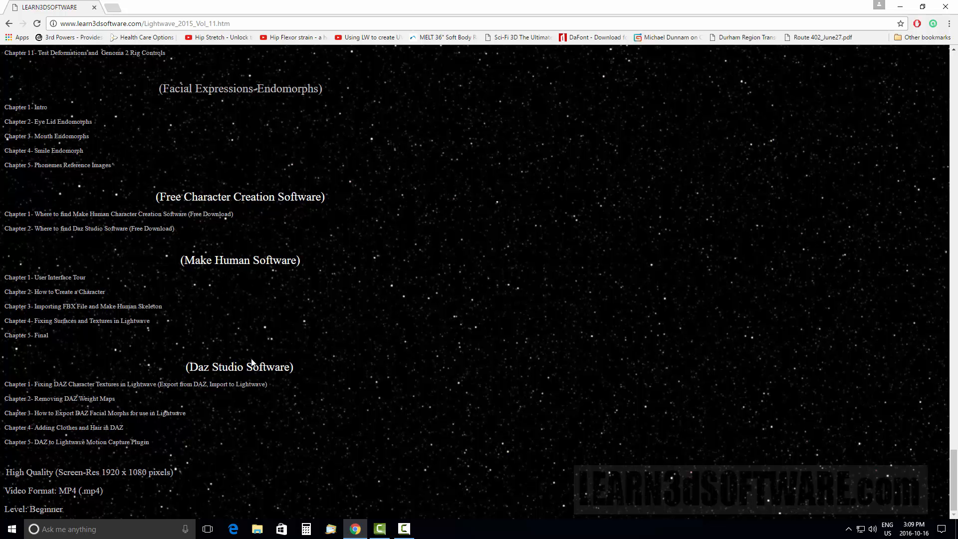
mouse_move(231, 338)
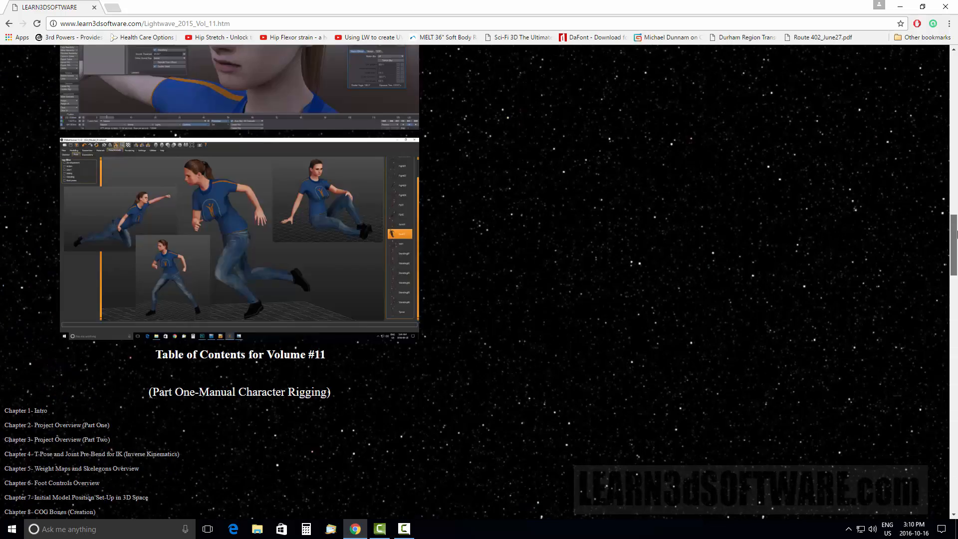
scroll(down, 3)
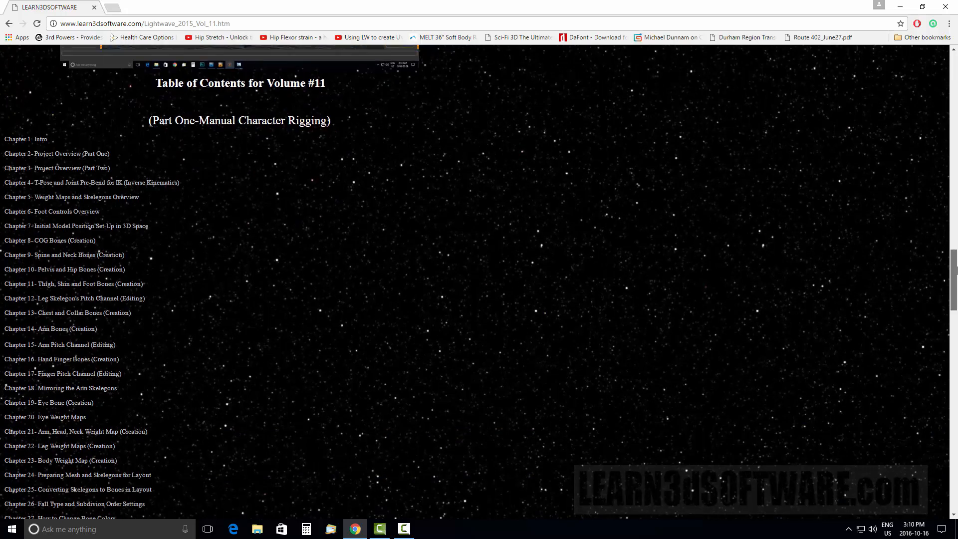
scroll(down, 3)
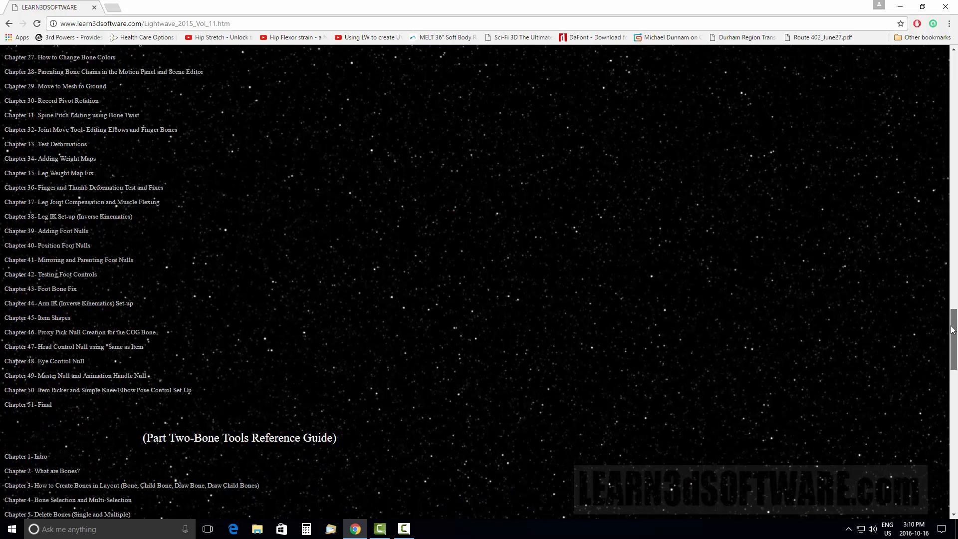
scroll(down, 3)
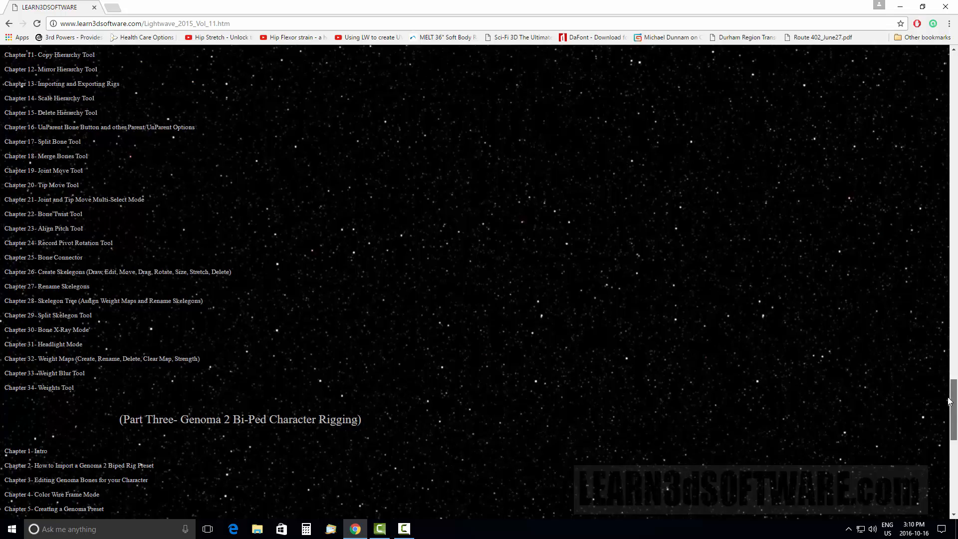
scroll(down, 3)
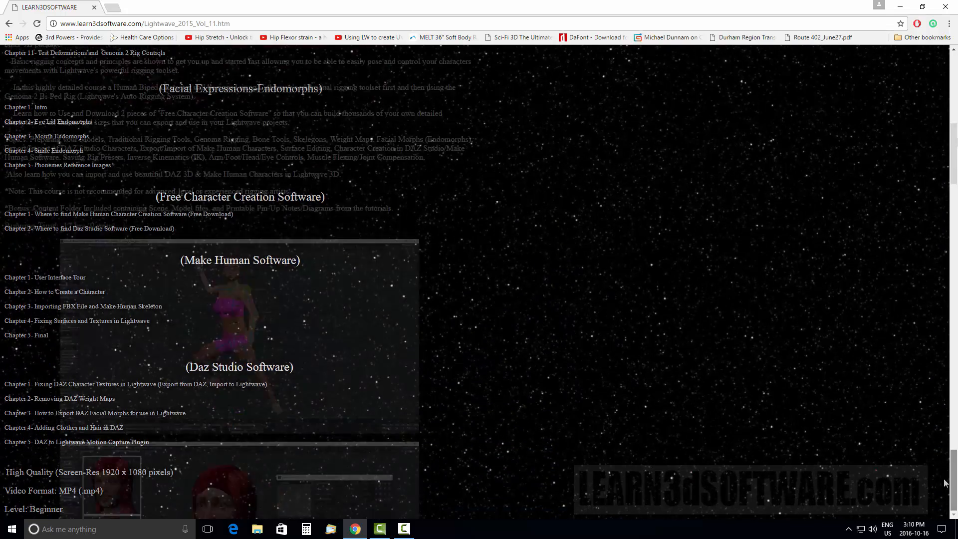
scroll(up, 3)
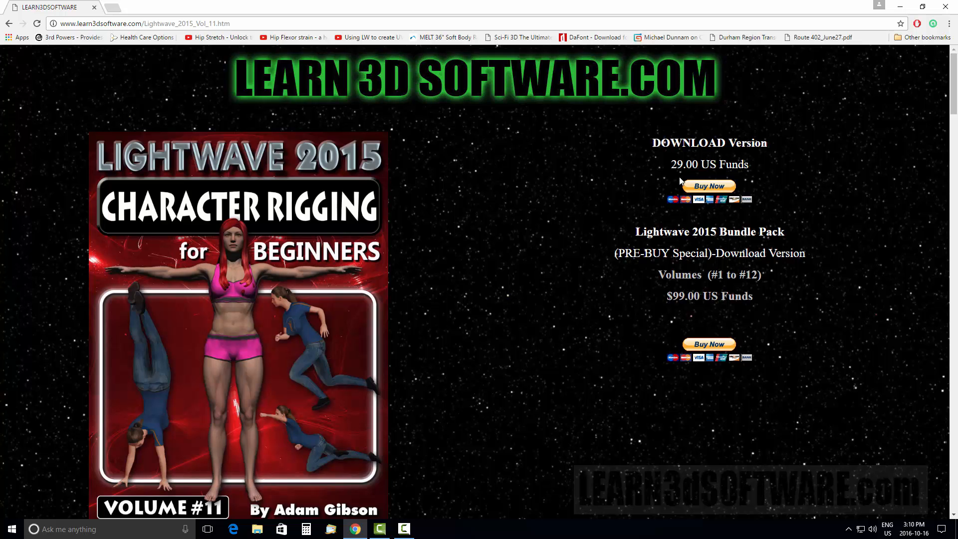
mouse_move(466, 282)
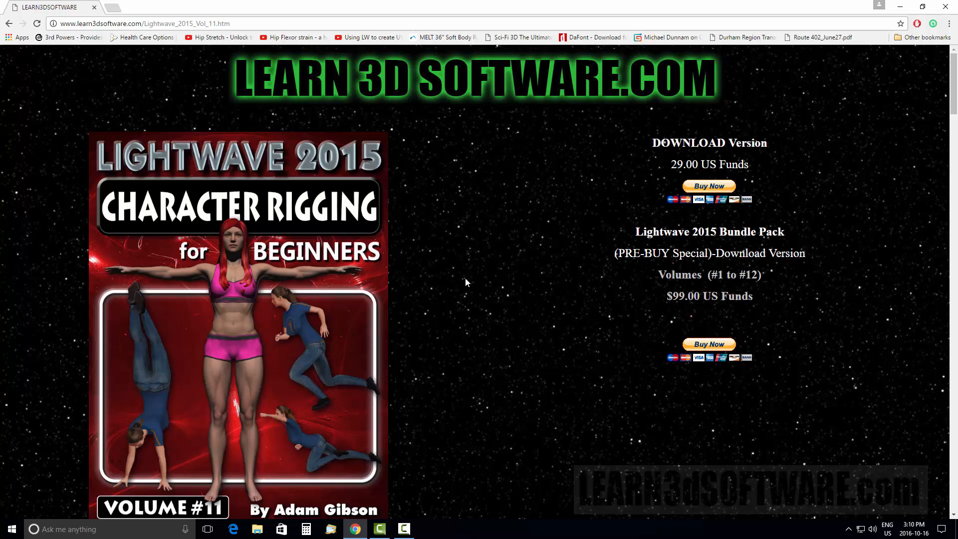
mouse_move(510, 182)
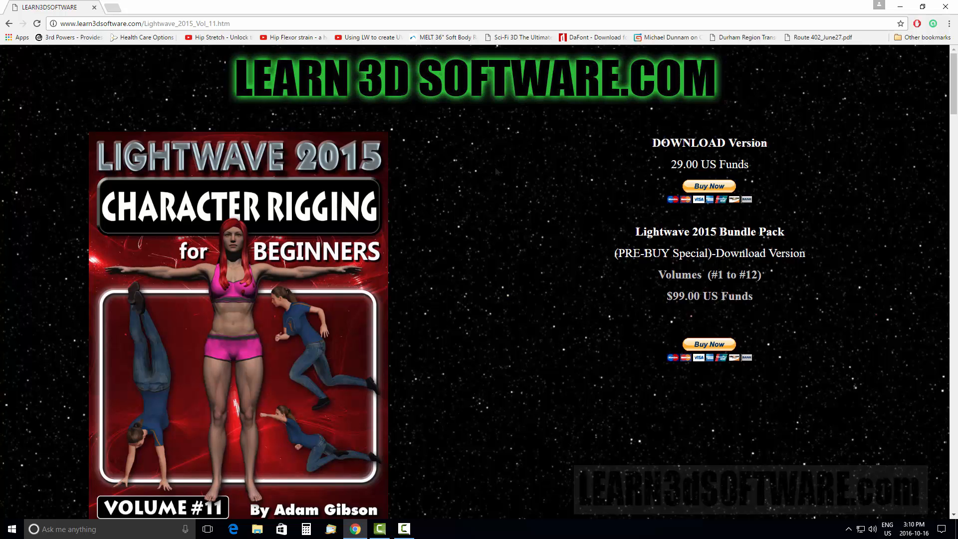
mouse_move(496, 172)
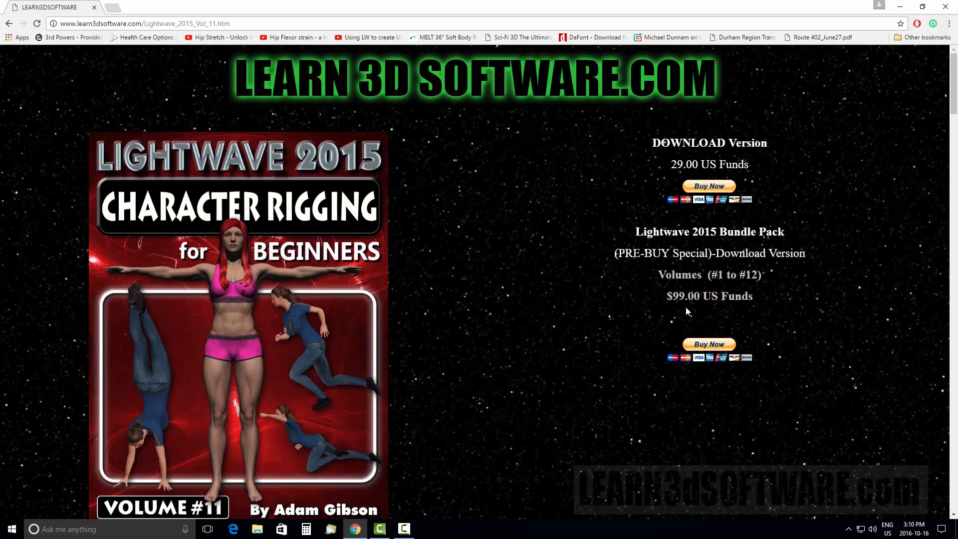
mouse_move(357, 358)
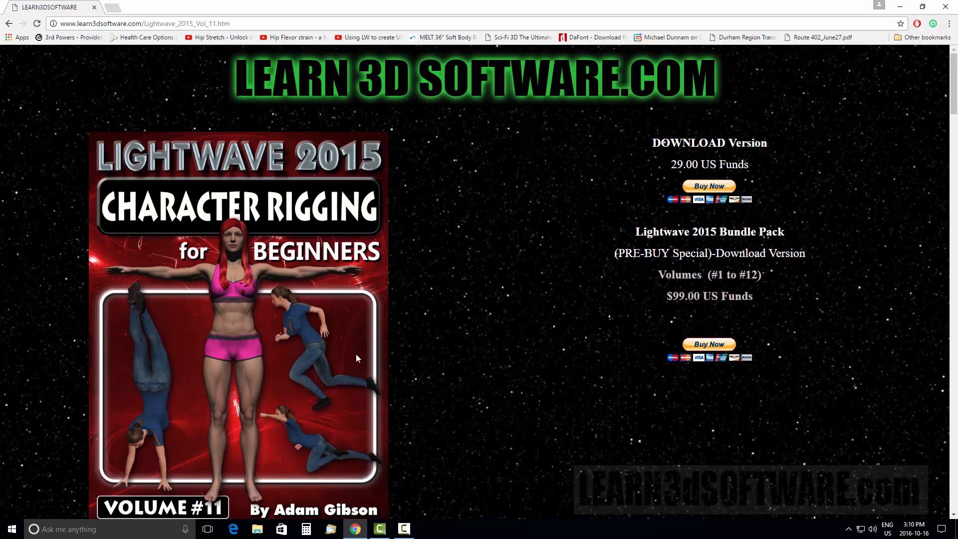
mouse_move(435, 345)
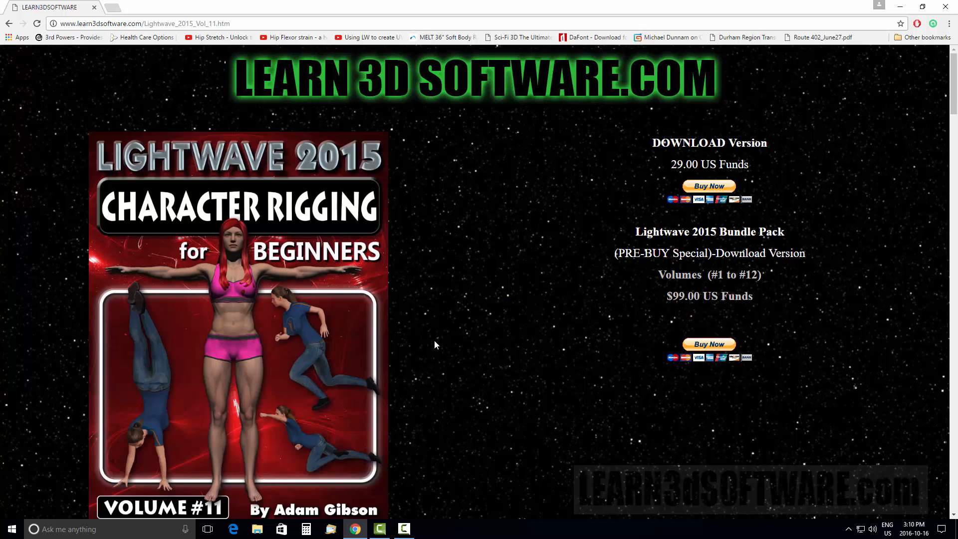
mouse_move(477, 239)
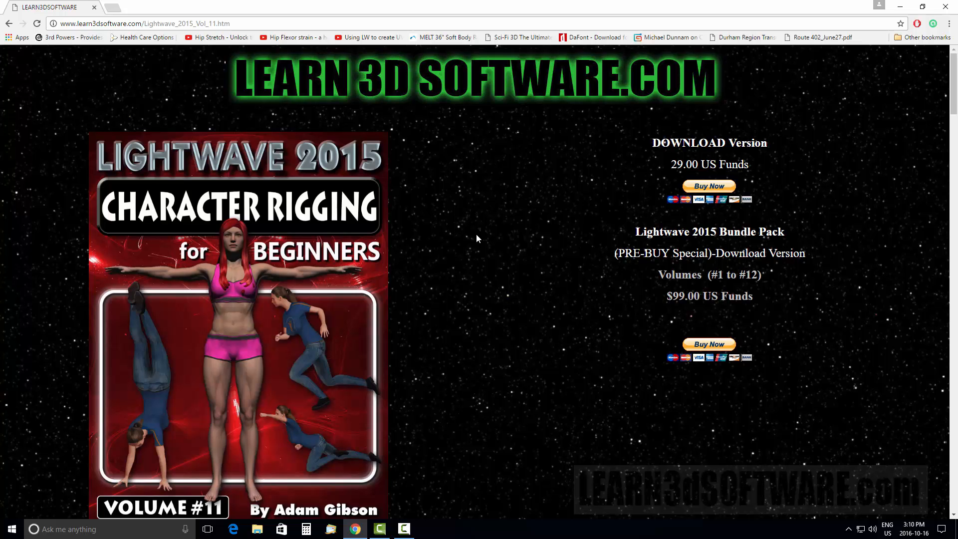
mouse_move(470, 225)
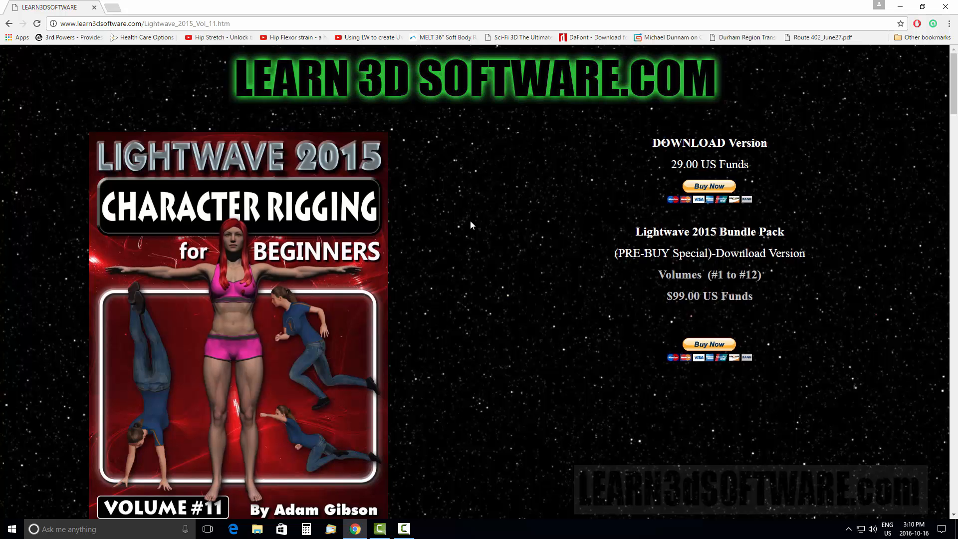
mouse_move(484, 239)
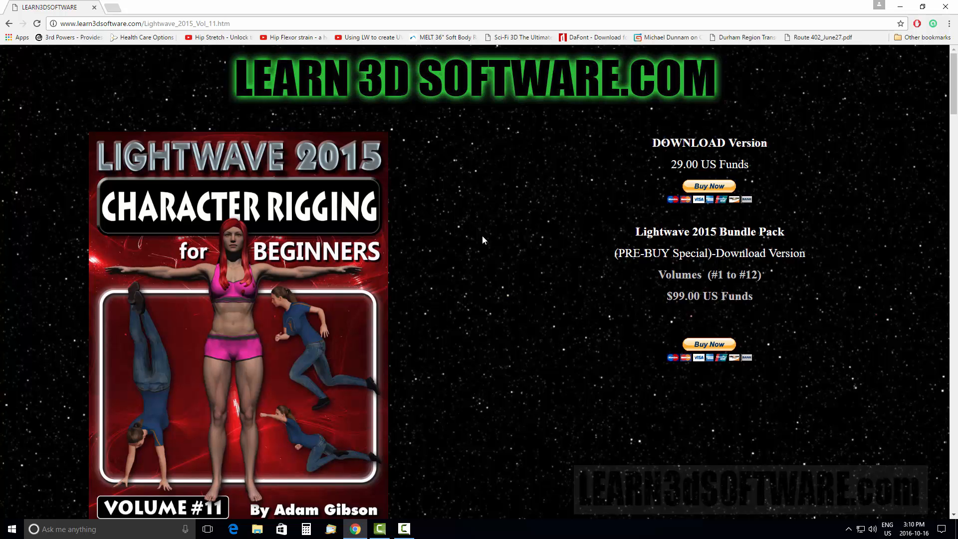